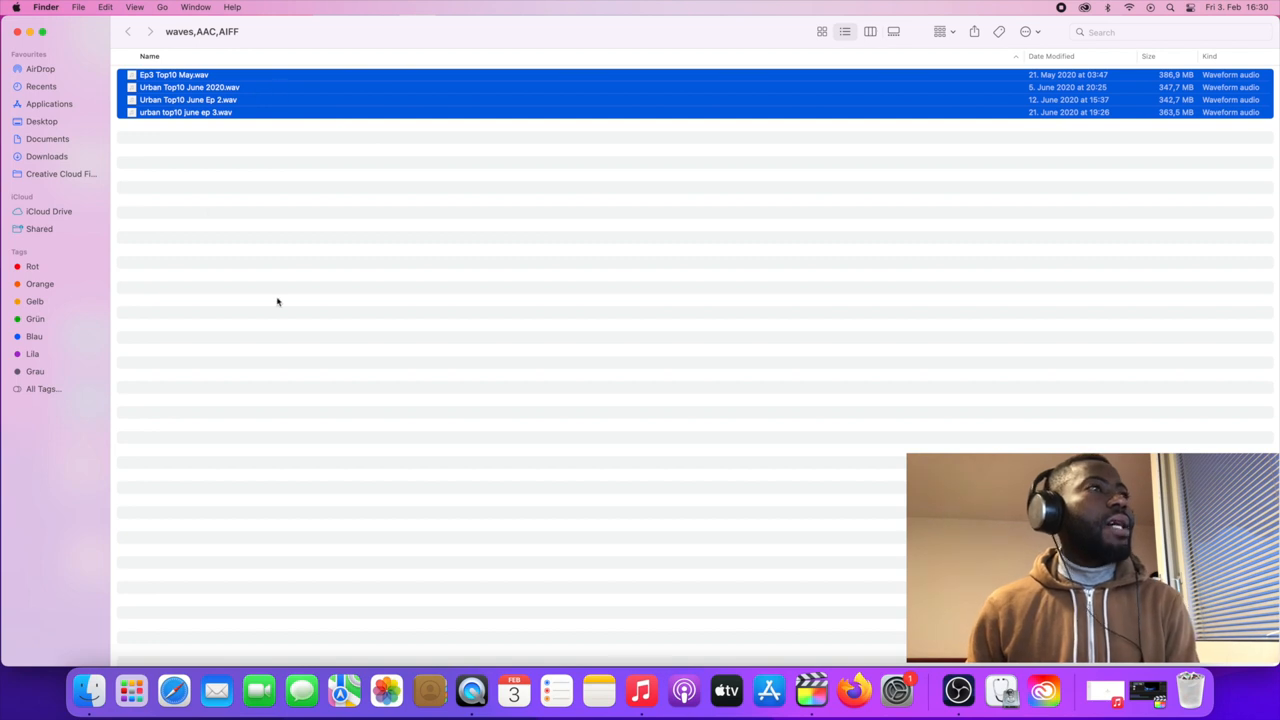
Step: Browse the Ep3 Top10 May and Urban Top10 June recordings, minimise Finder, then launch Apple Music
left_click(175, 75)
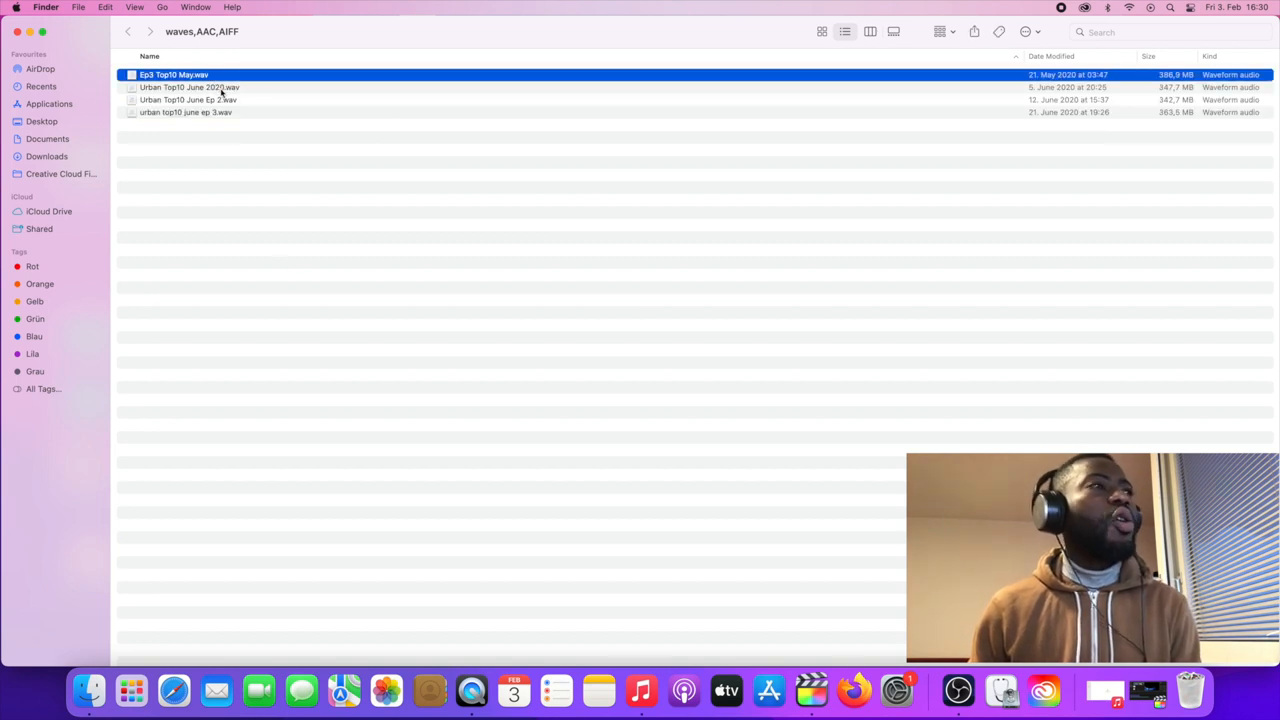
left_click(188, 99)
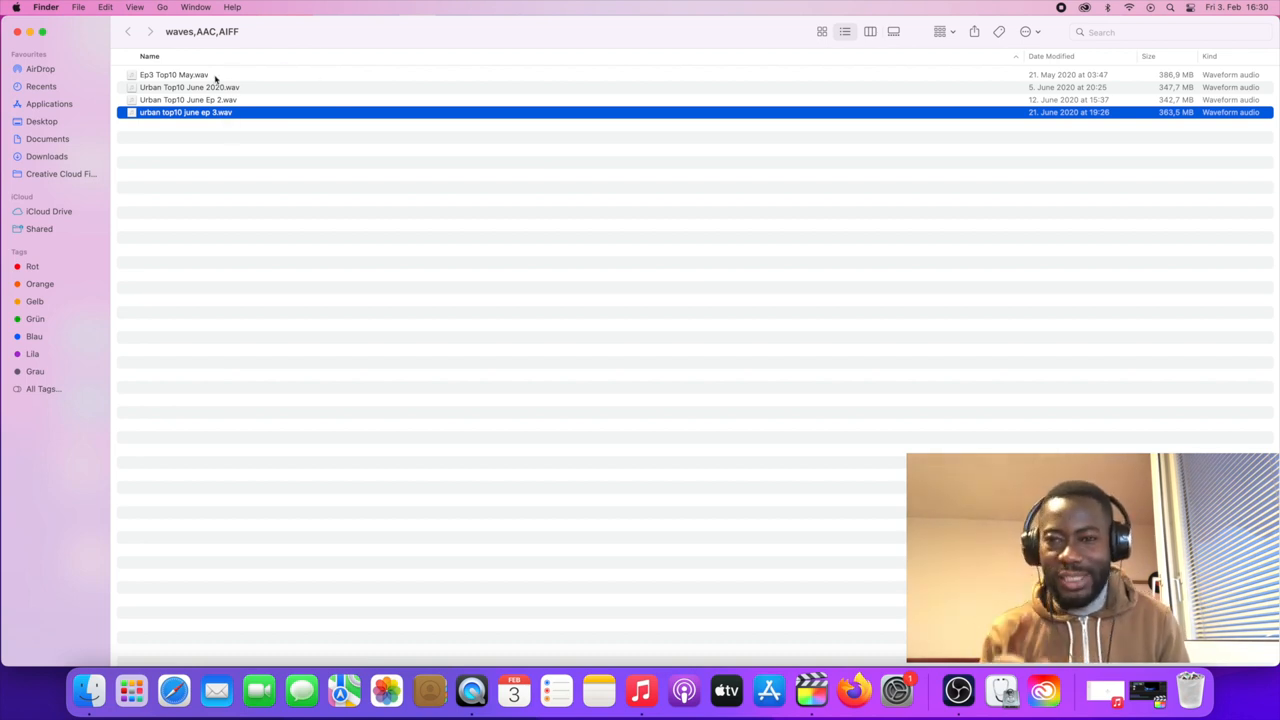
left_click(188, 87)
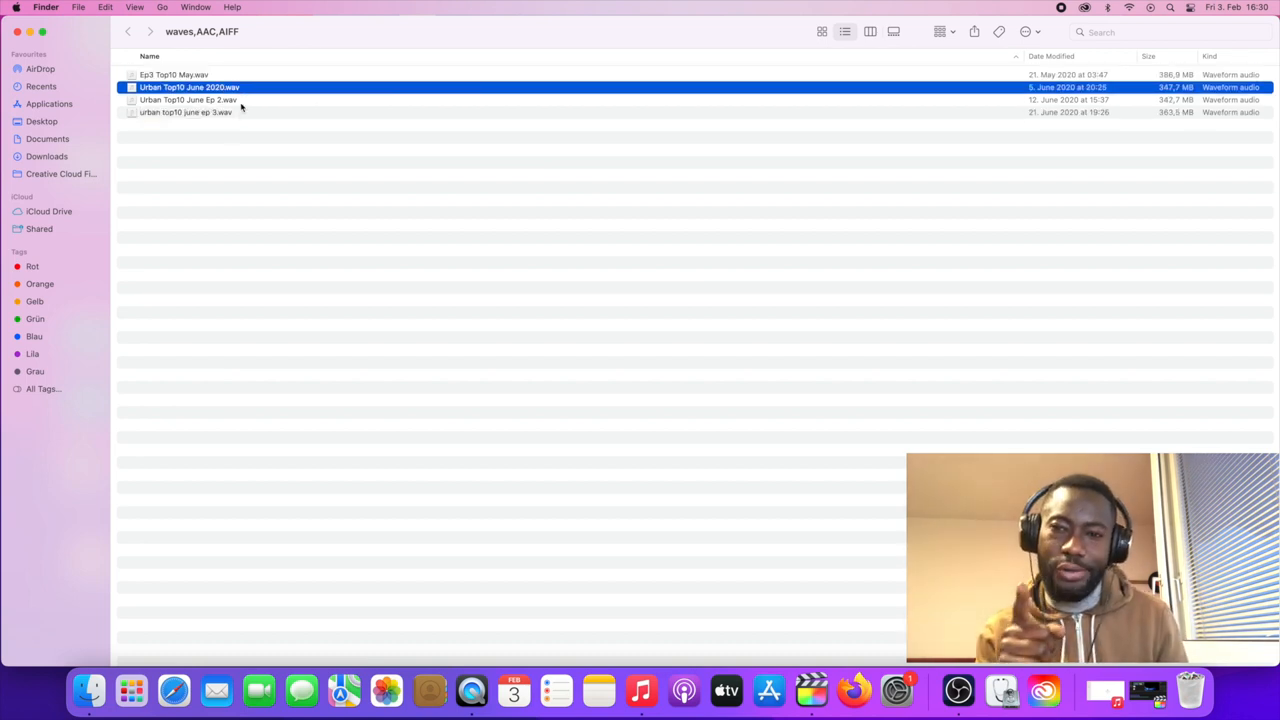
left_click(185, 112)
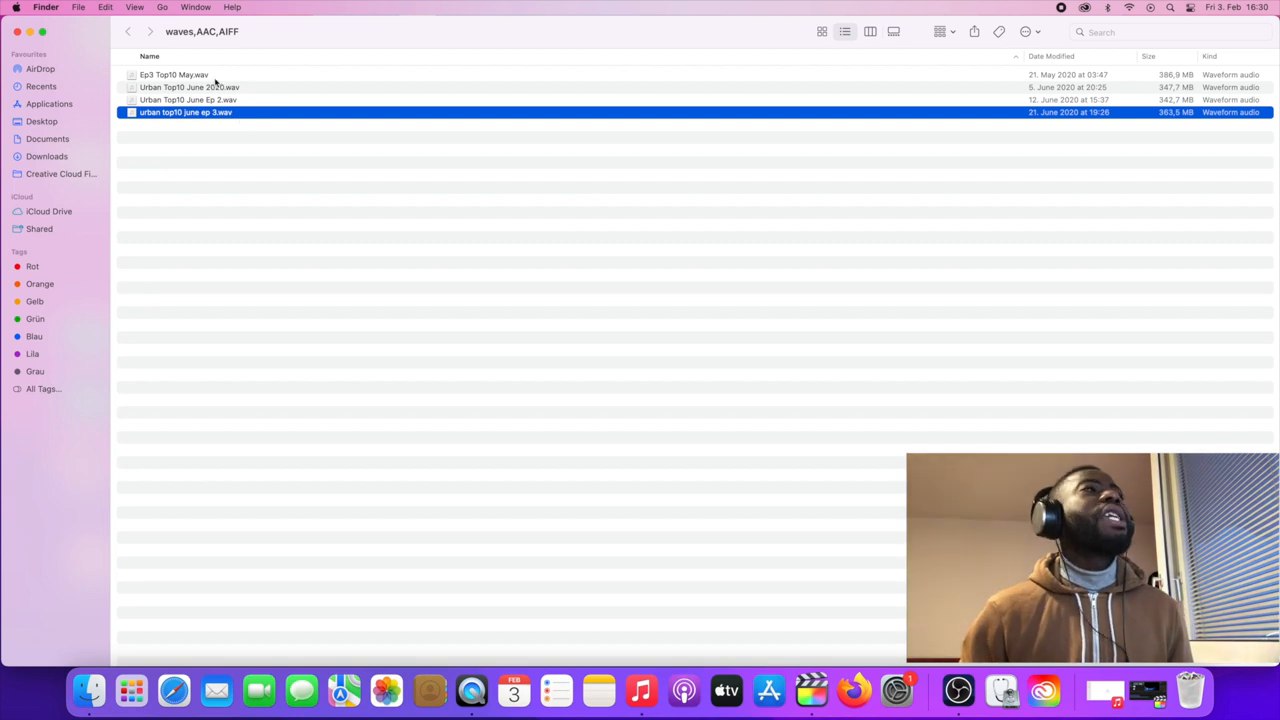
left_click(175, 74)
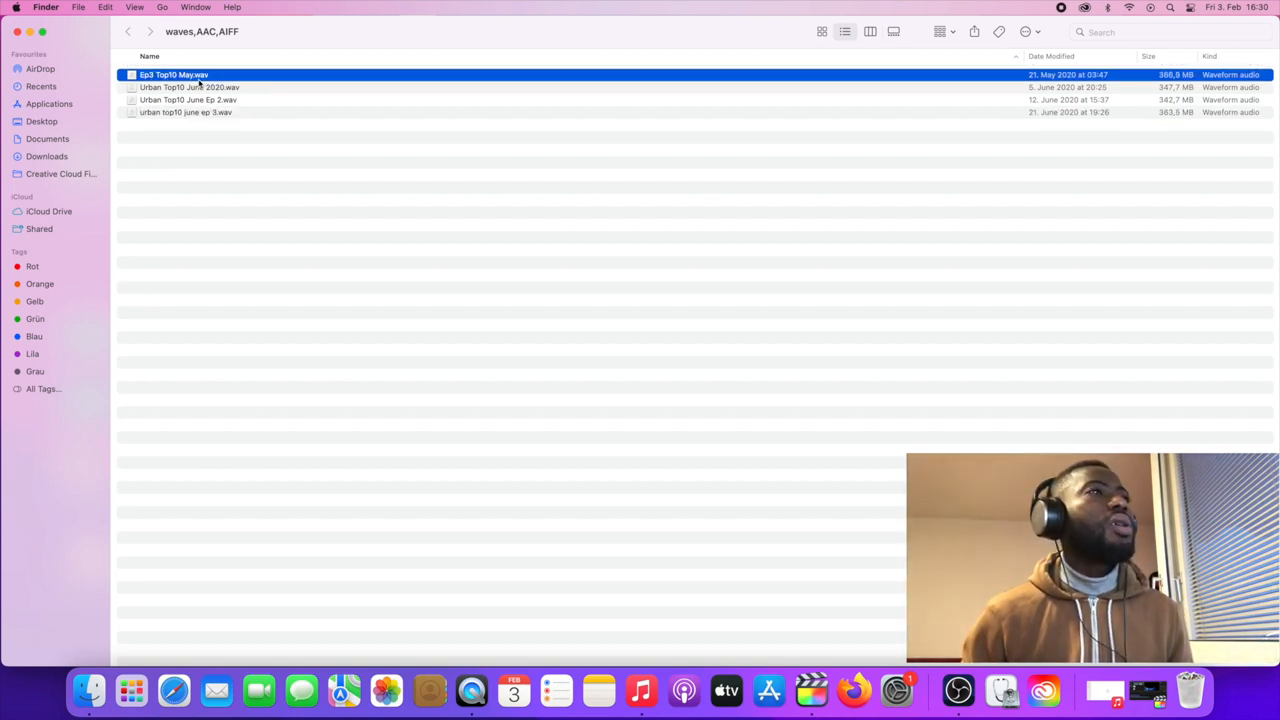
mouse_move(232, 95)
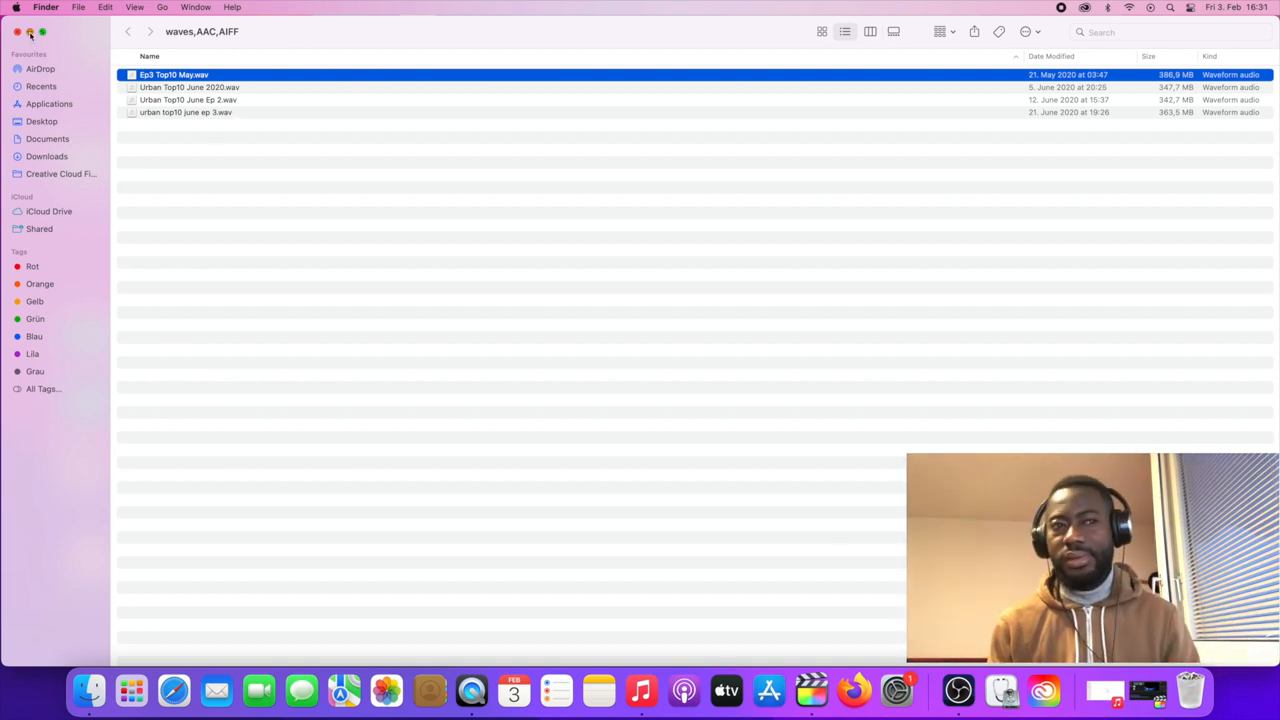
left_click(17, 31)
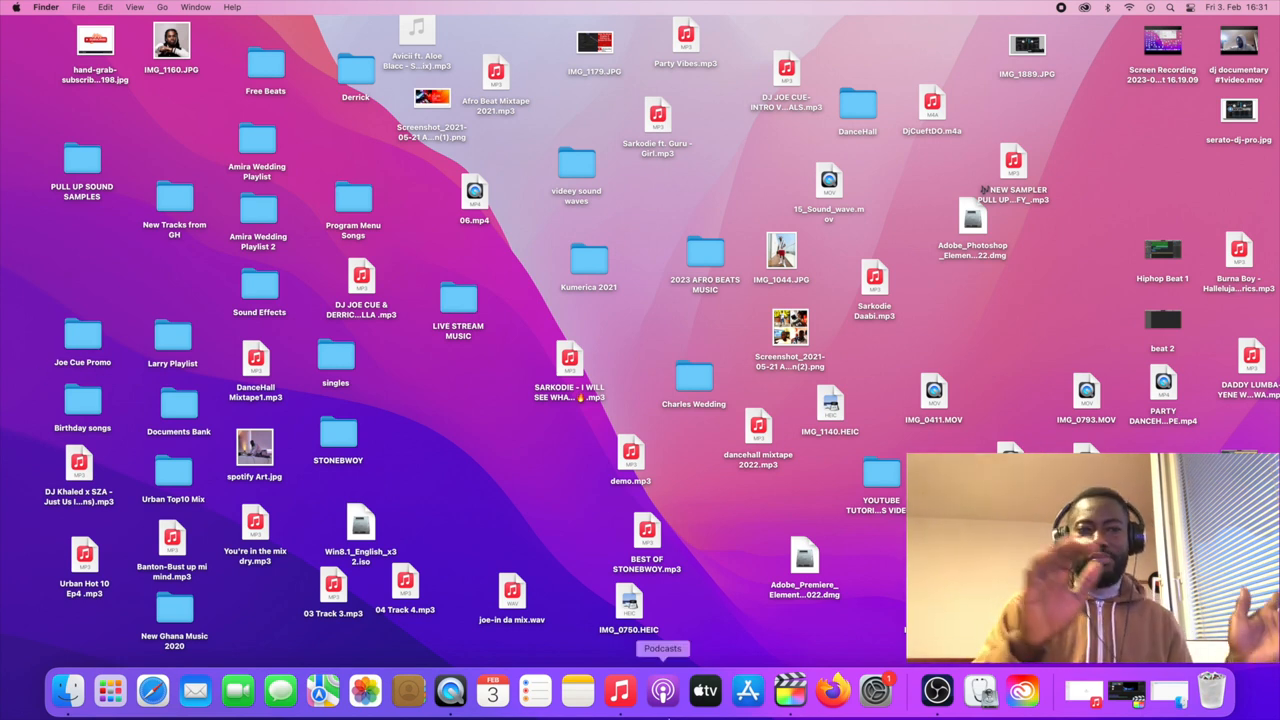
left_click(662, 690)
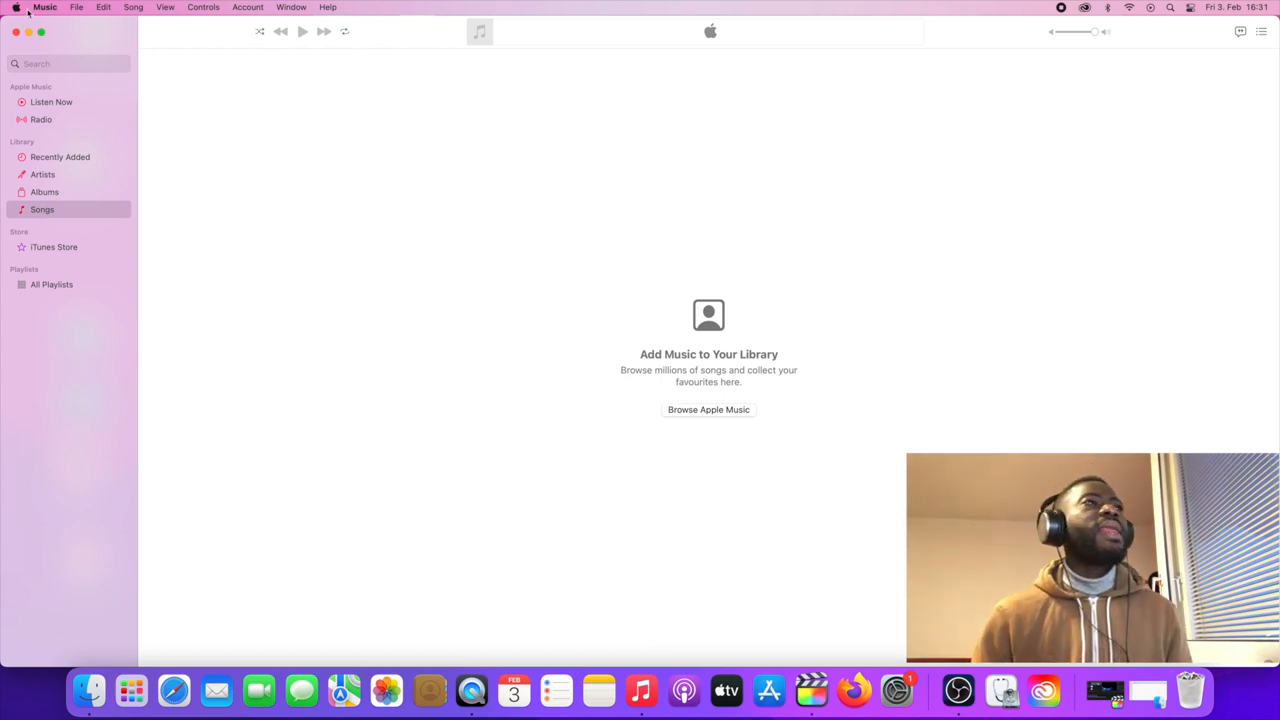
mouse_move(1200, 325)
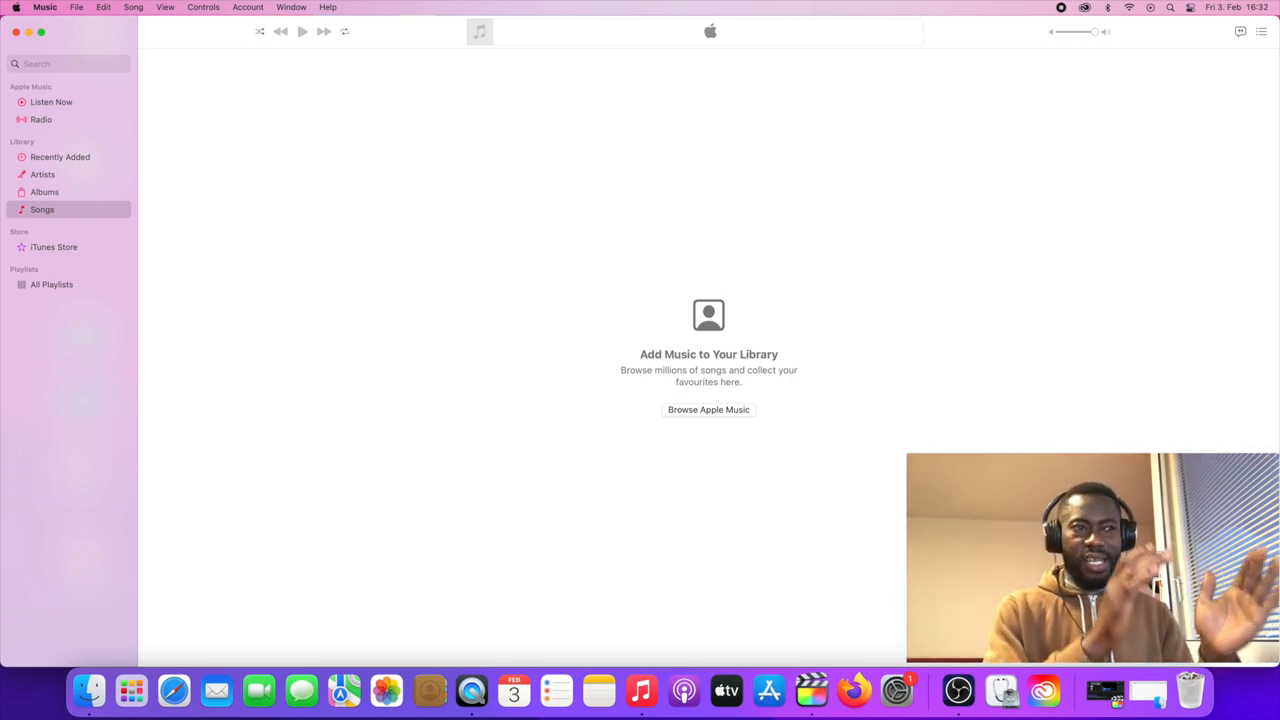
mouse_move(822, 305)
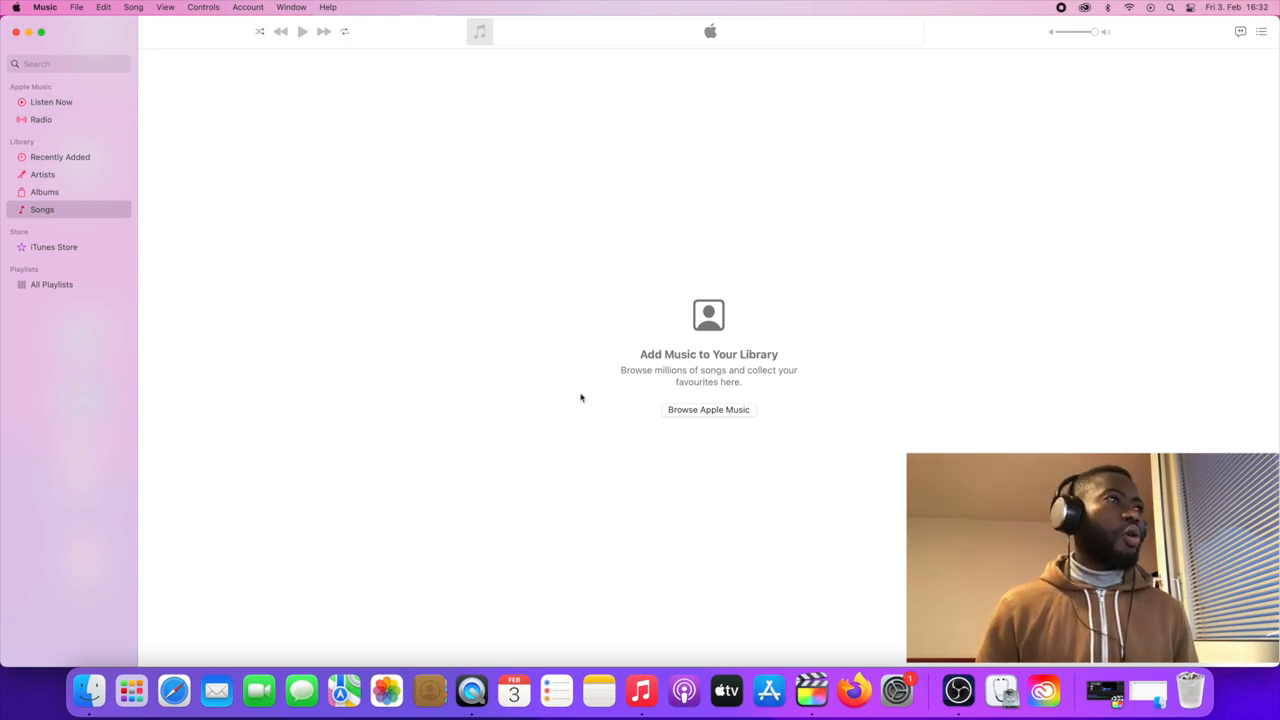
mouse_move(20, 240)
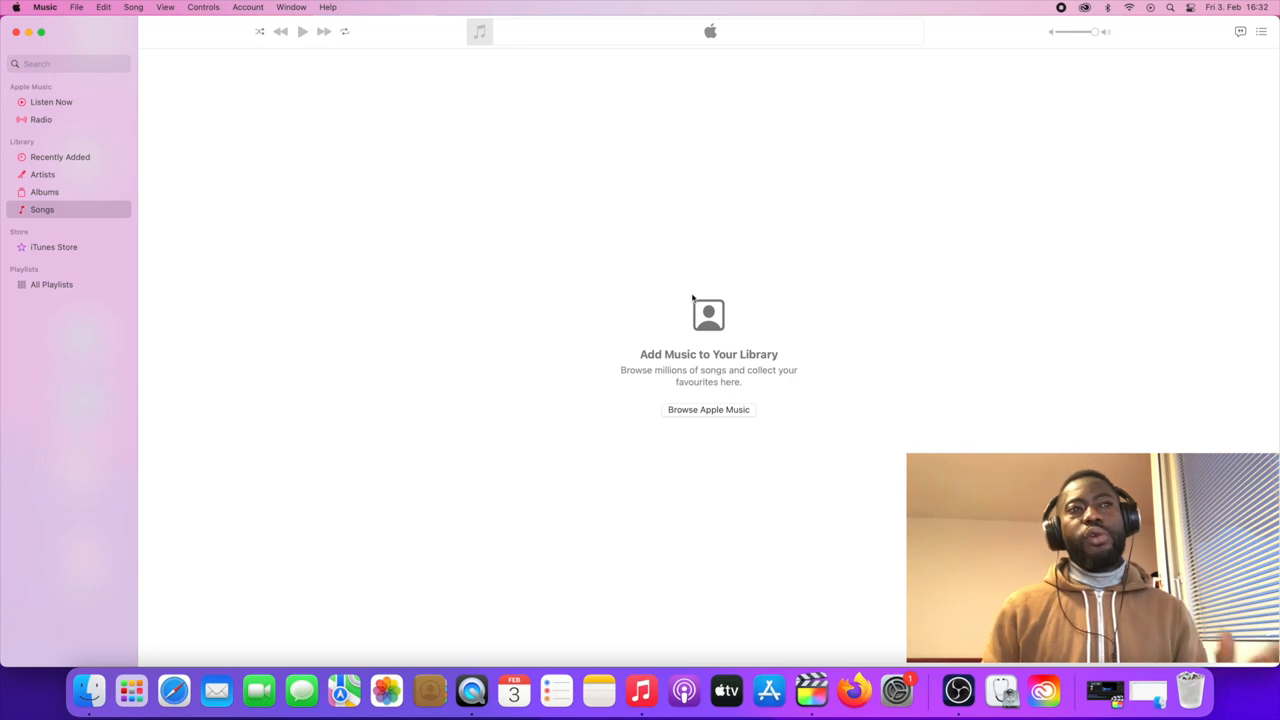
mouse_move(28, 146)
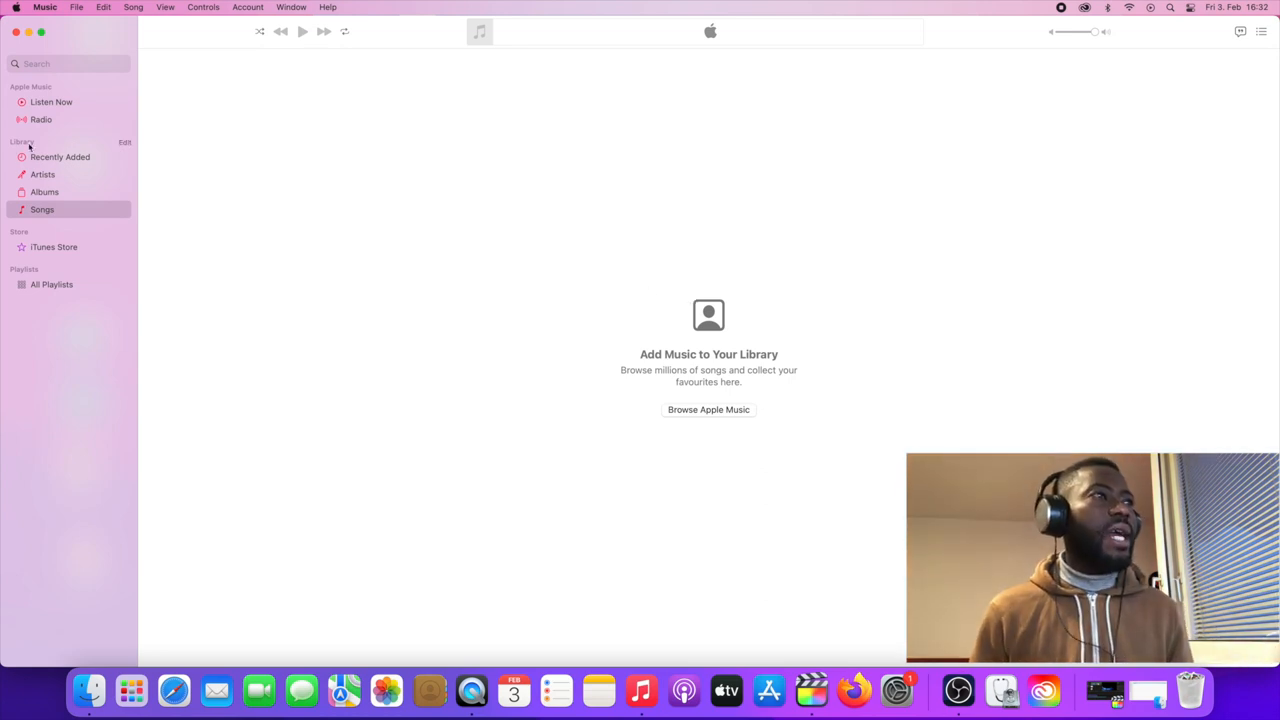
mouse_move(294, 312)
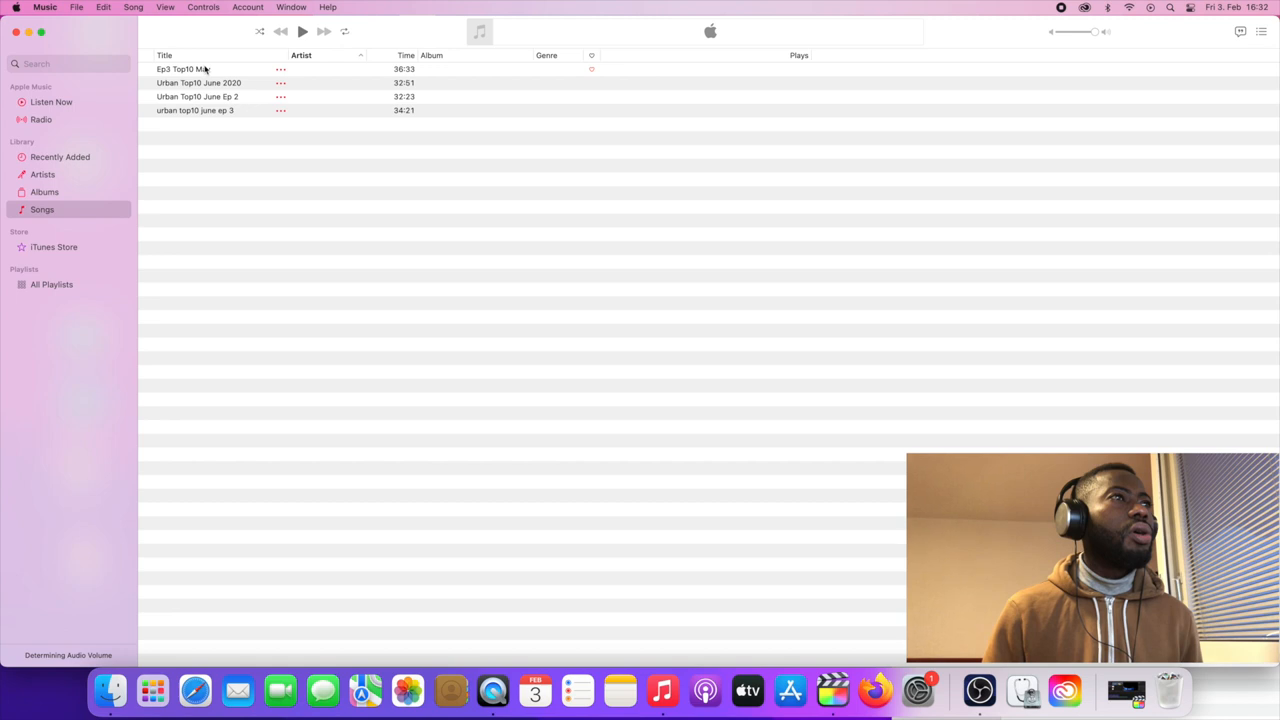
Step: Select a song in the Apple Music Songs list as the start of selecting all four
left_click(185, 69)
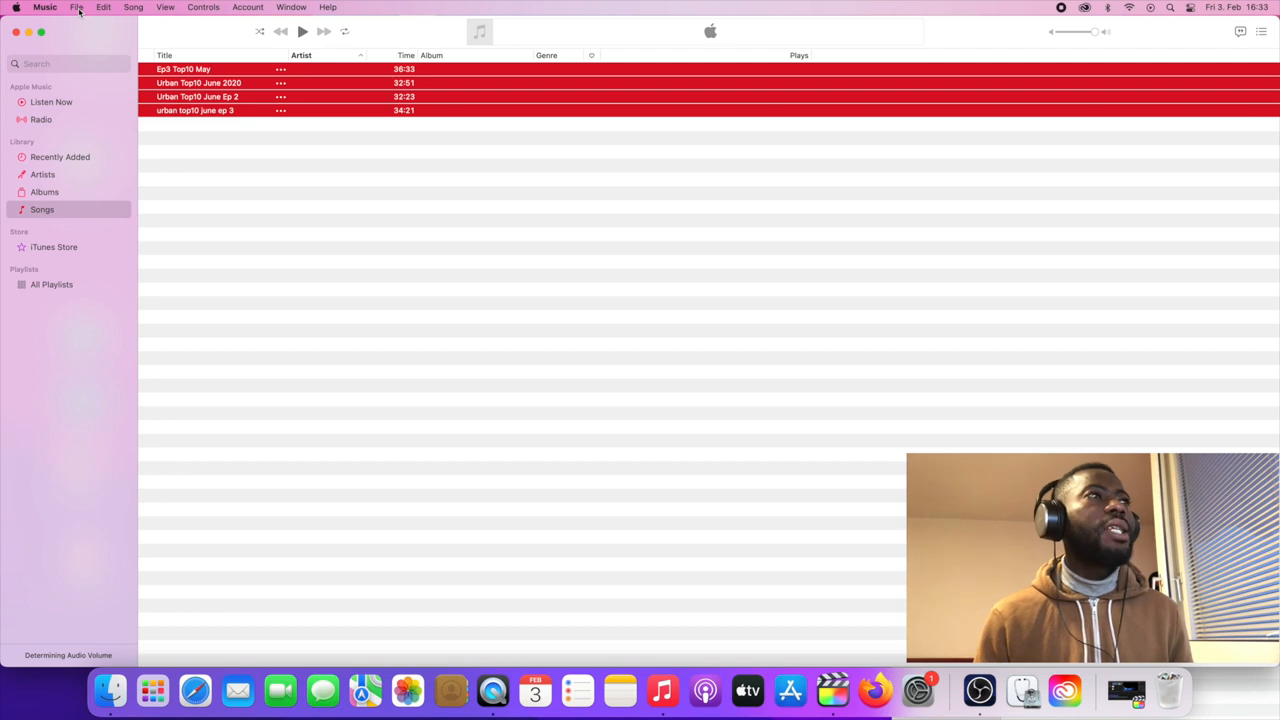
Step: Create MP3 versions of the four Top10 recordings via File > Convert
left_click(76, 7)
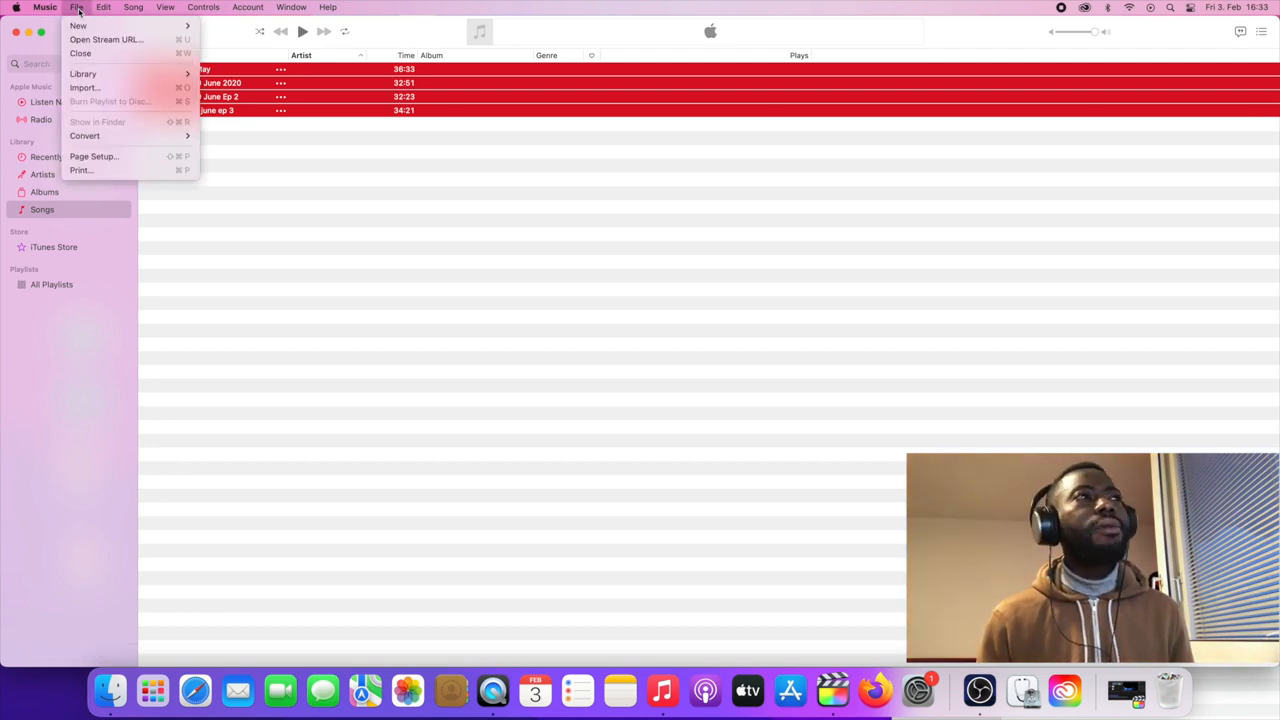
left_click(85, 135)
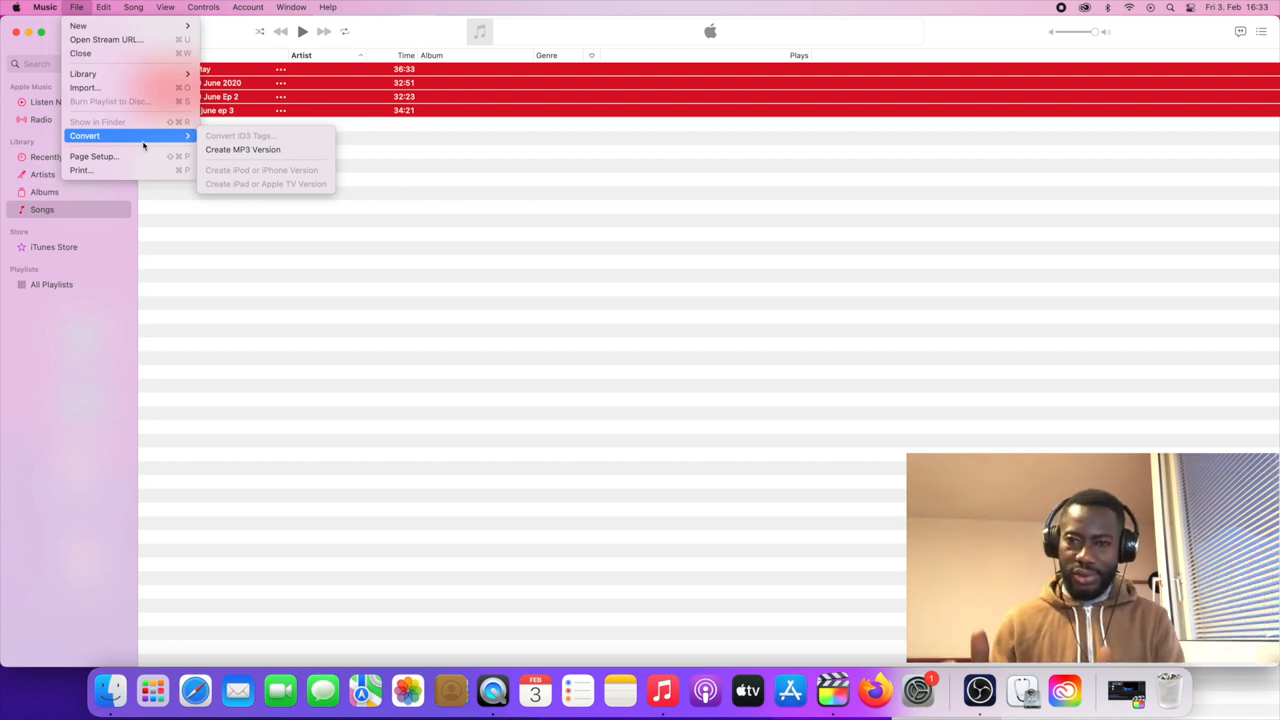
mouse_move(243, 149)
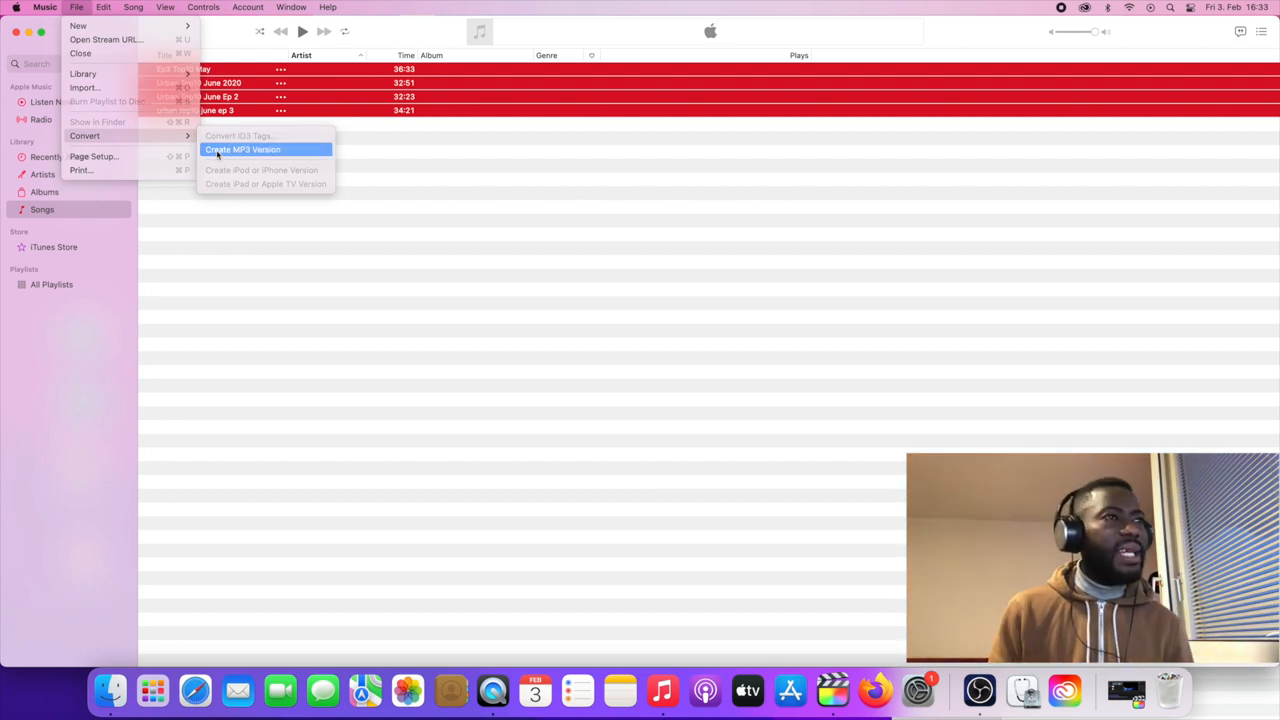
left_click(242, 149)
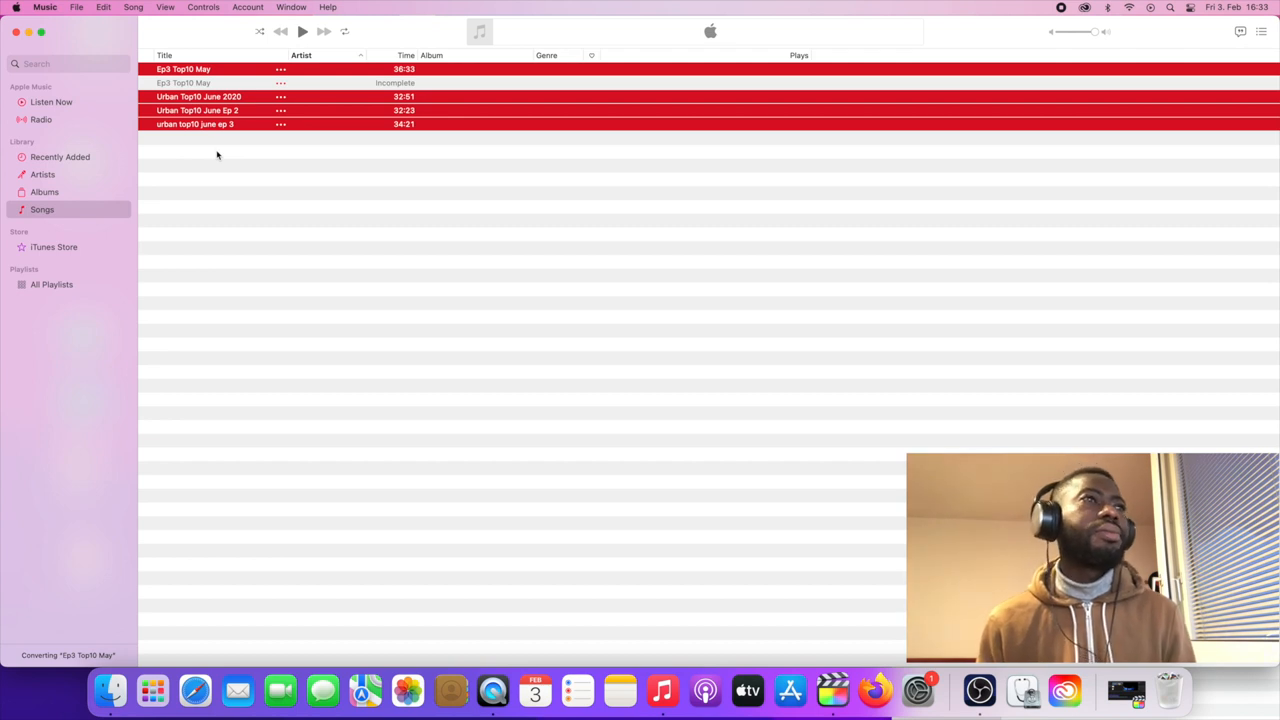
mouse_move(598, 22)
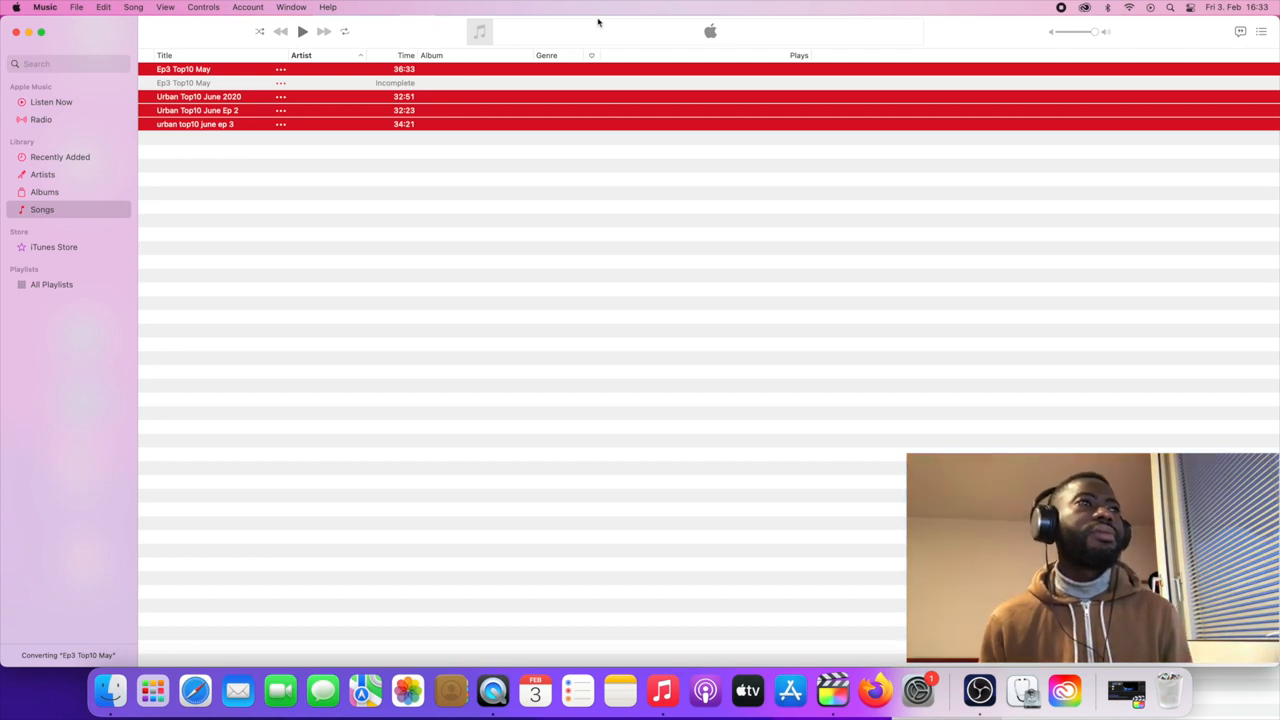